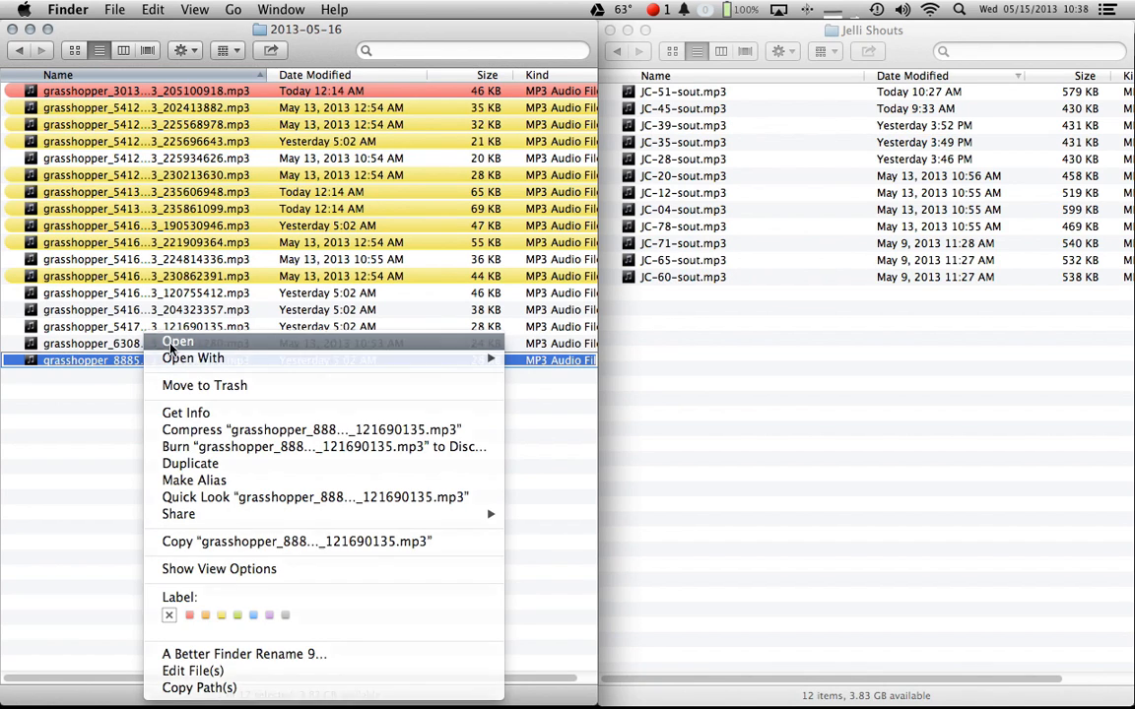
# Select the voicemail's spoken part from about 1.4 s to 3.7 s and play it back
pyautogui.click(178, 341)
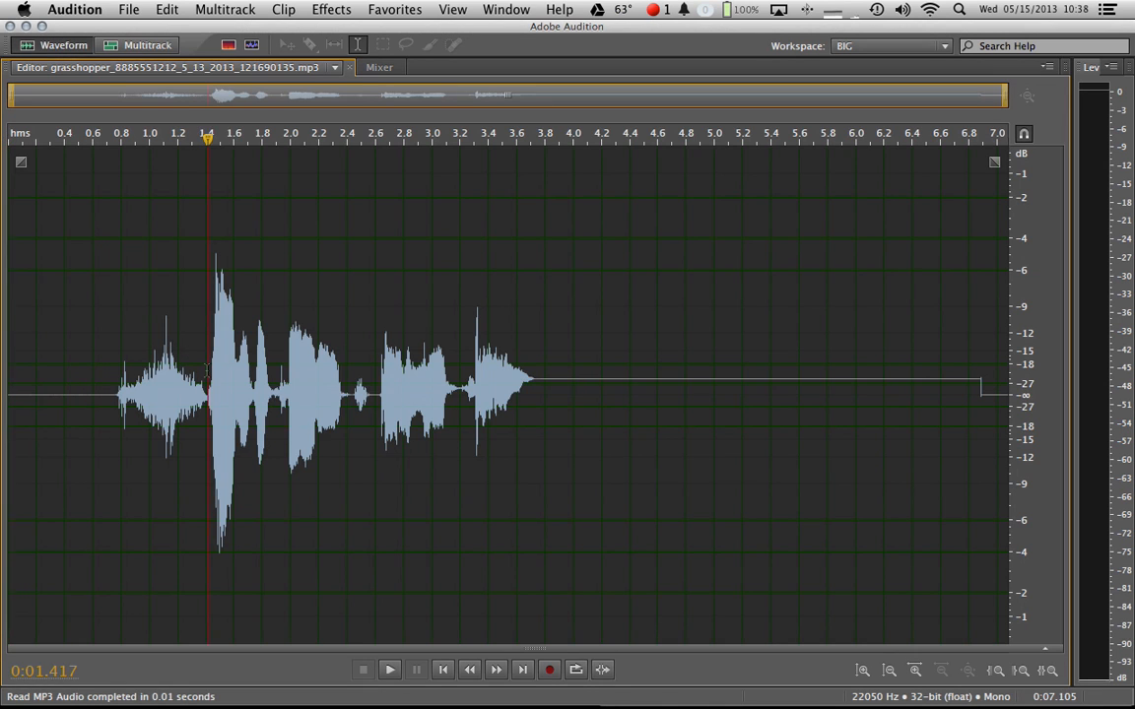
pyautogui.moveTo(208, 394); pyautogui.dragTo(539, 394)
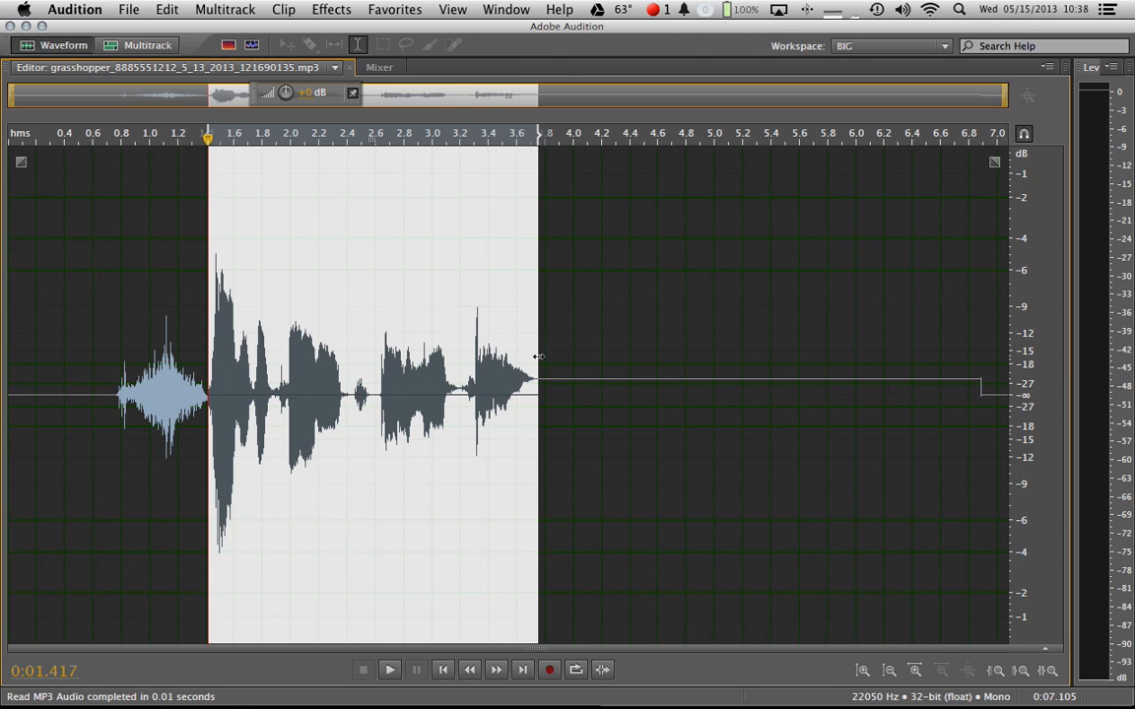
pyautogui.click(388, 669)
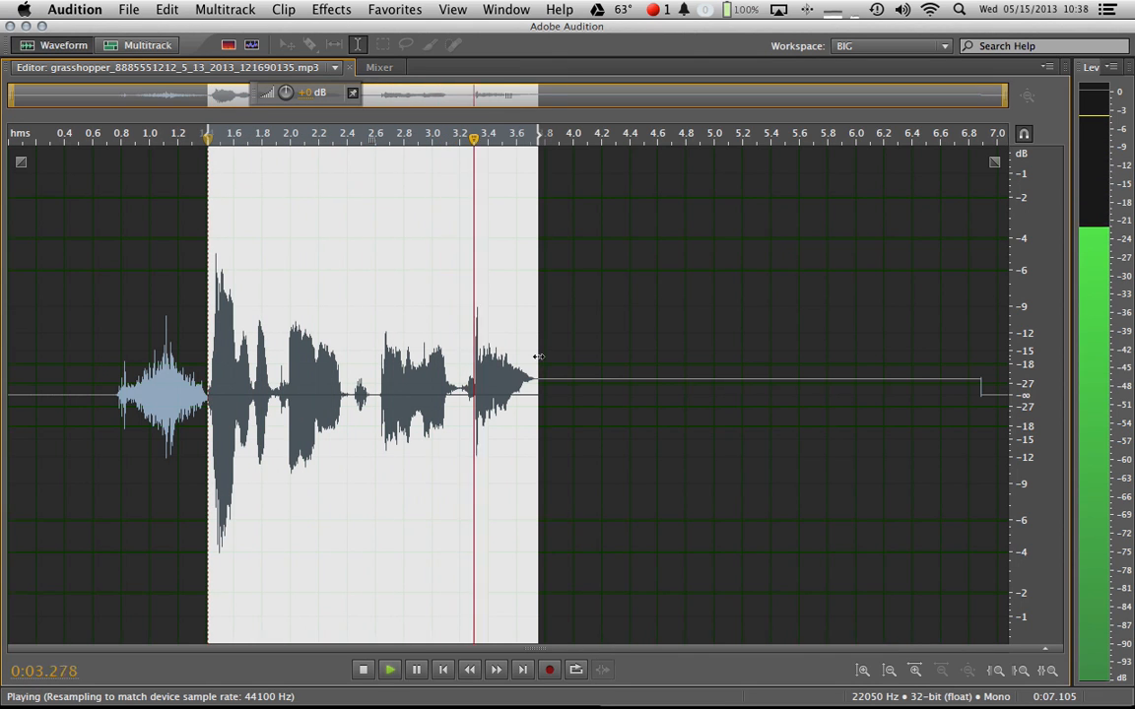
pyautogui.click(363, 670)
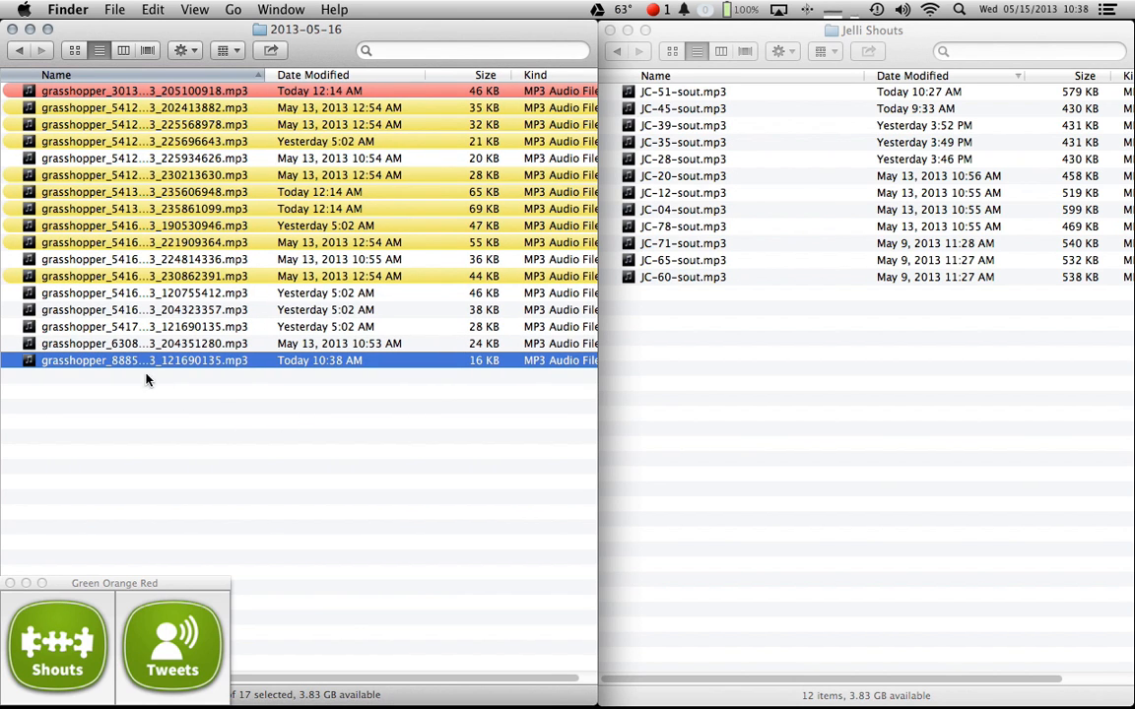
# Run Shouts on the trimmed MP3 to create JC-60-sout.mp3, then confirm the Finished dialog
pyautogui.click(57, 645)
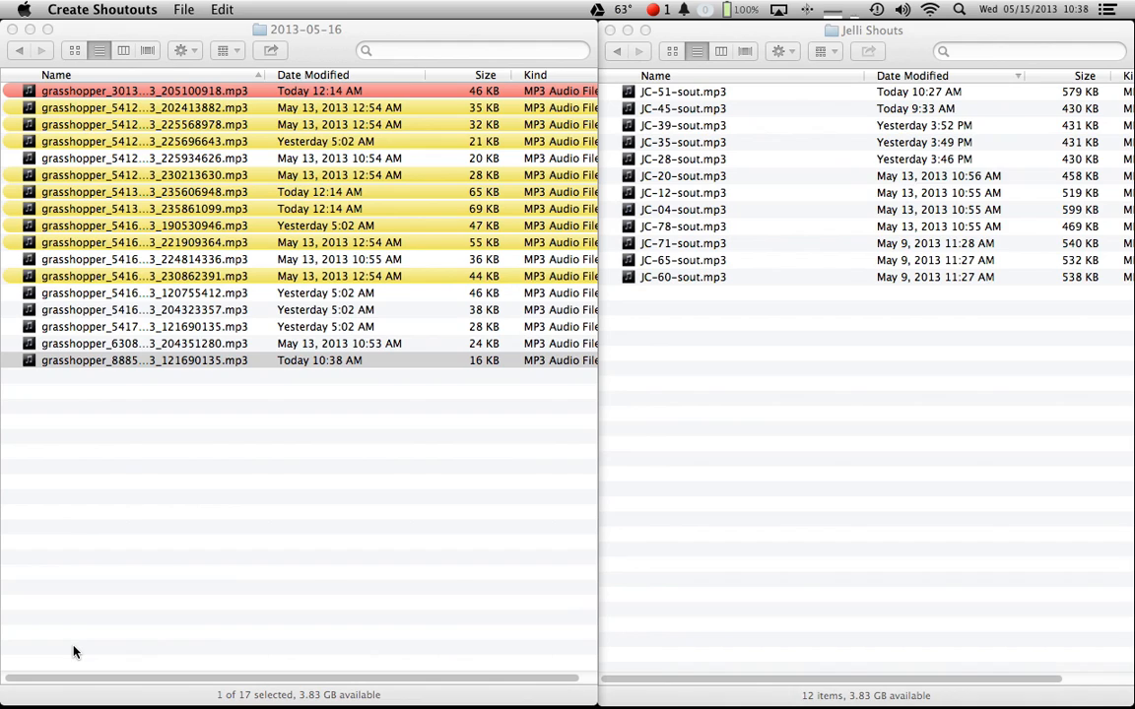
pyautogui.click(912, 76)
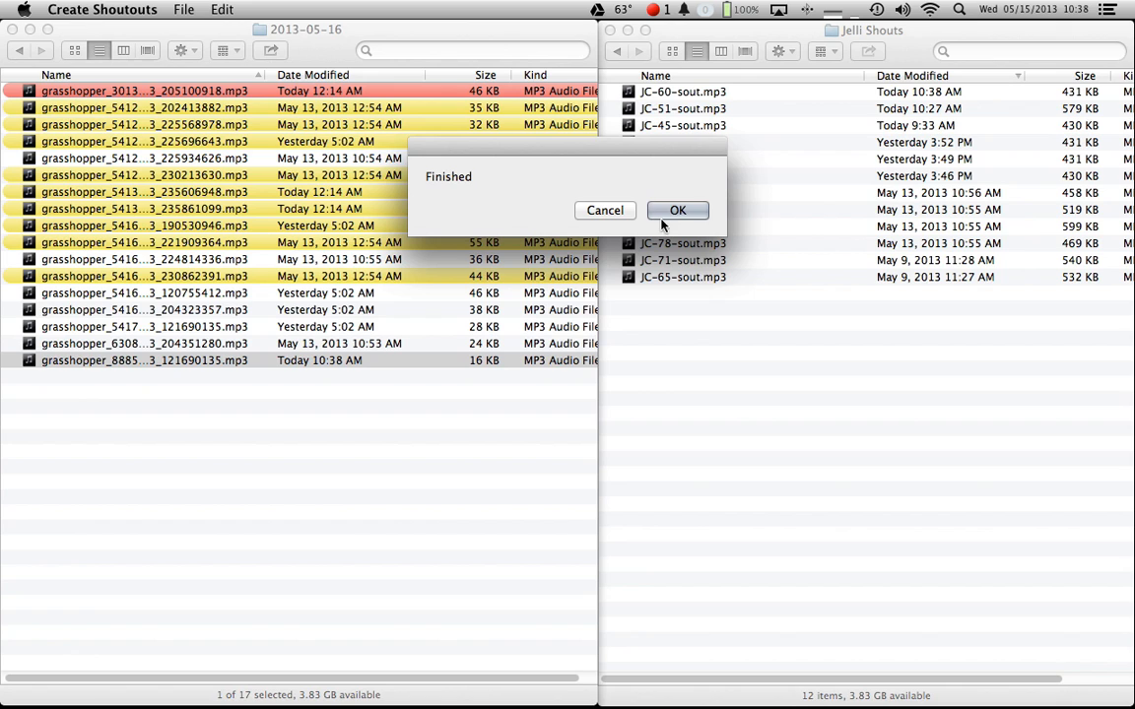
pyautogui.click(678, 210)
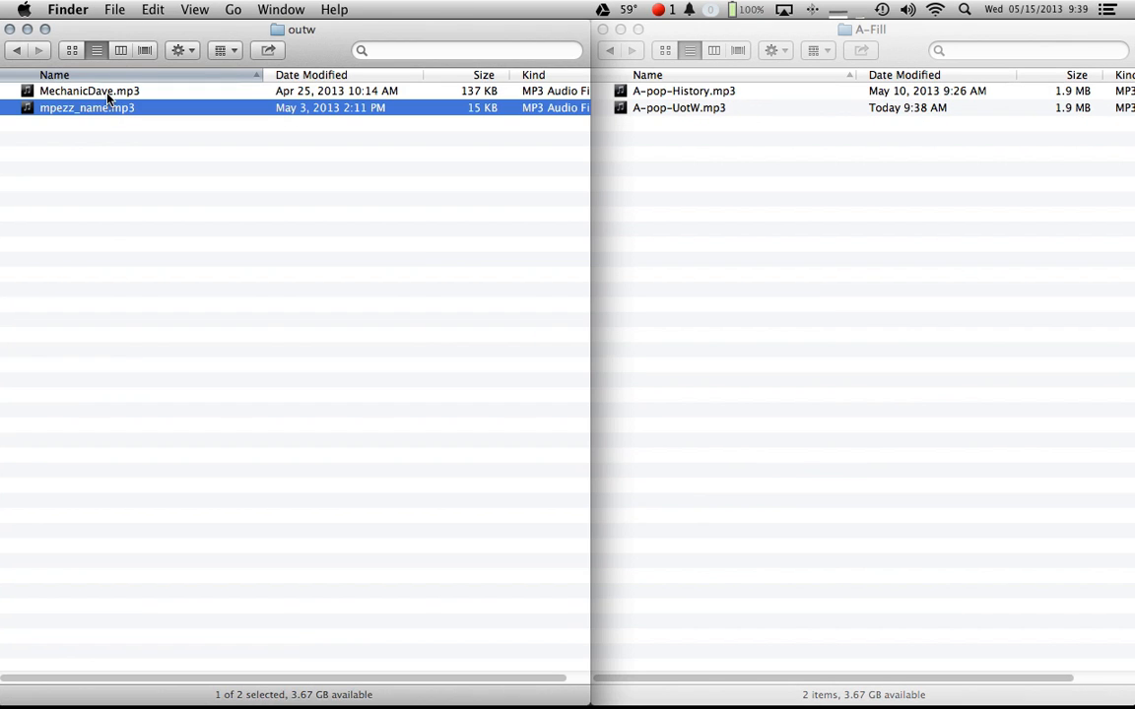